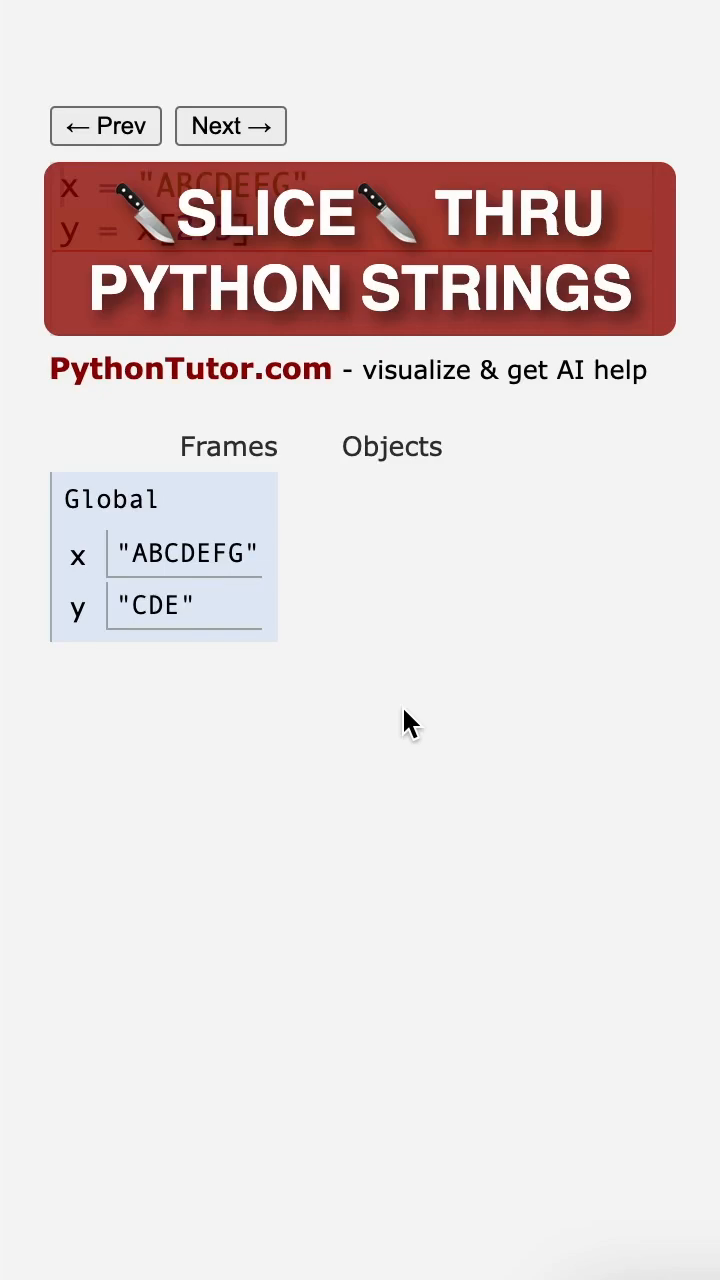
- Rewind the visualization so no variables exist before x = "ABCDEFG" runs
{"action": "left_click", "coordinate": [230, 126]}
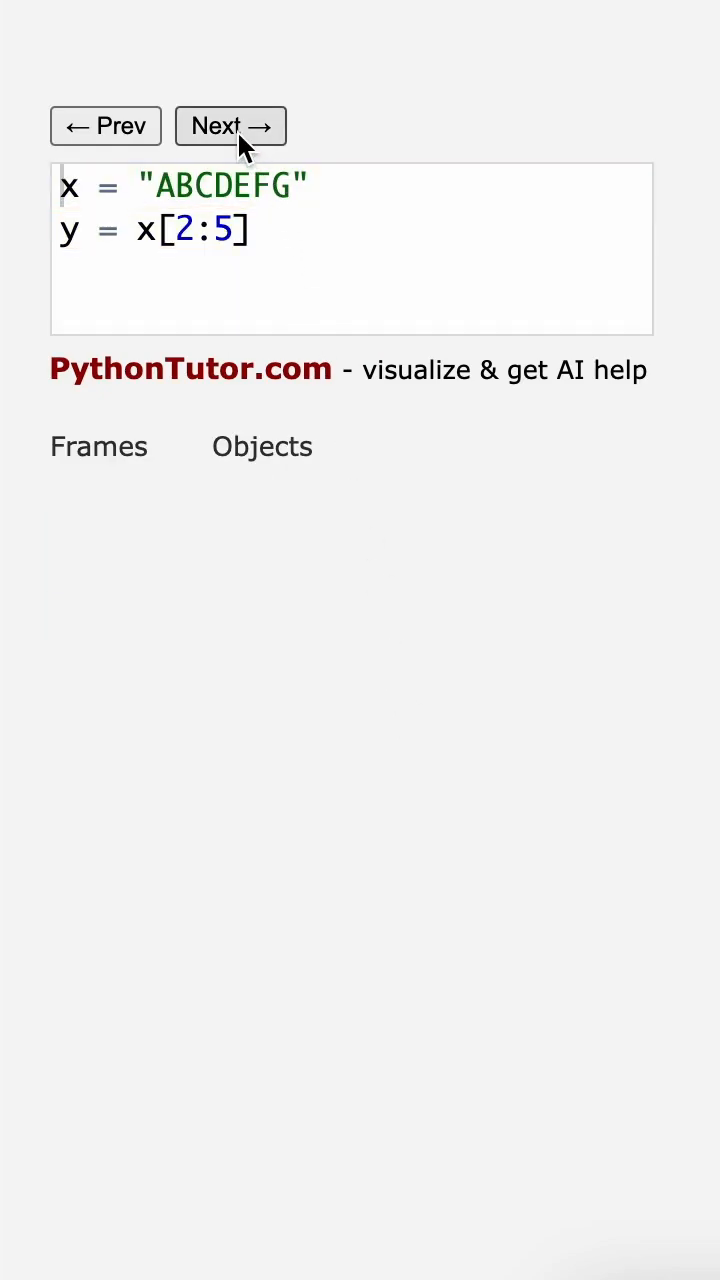
- Execute both assignments so x and y each hold the full string "ABCDEFG"
{"action": "left_click", "coordinate": [230, 126]}
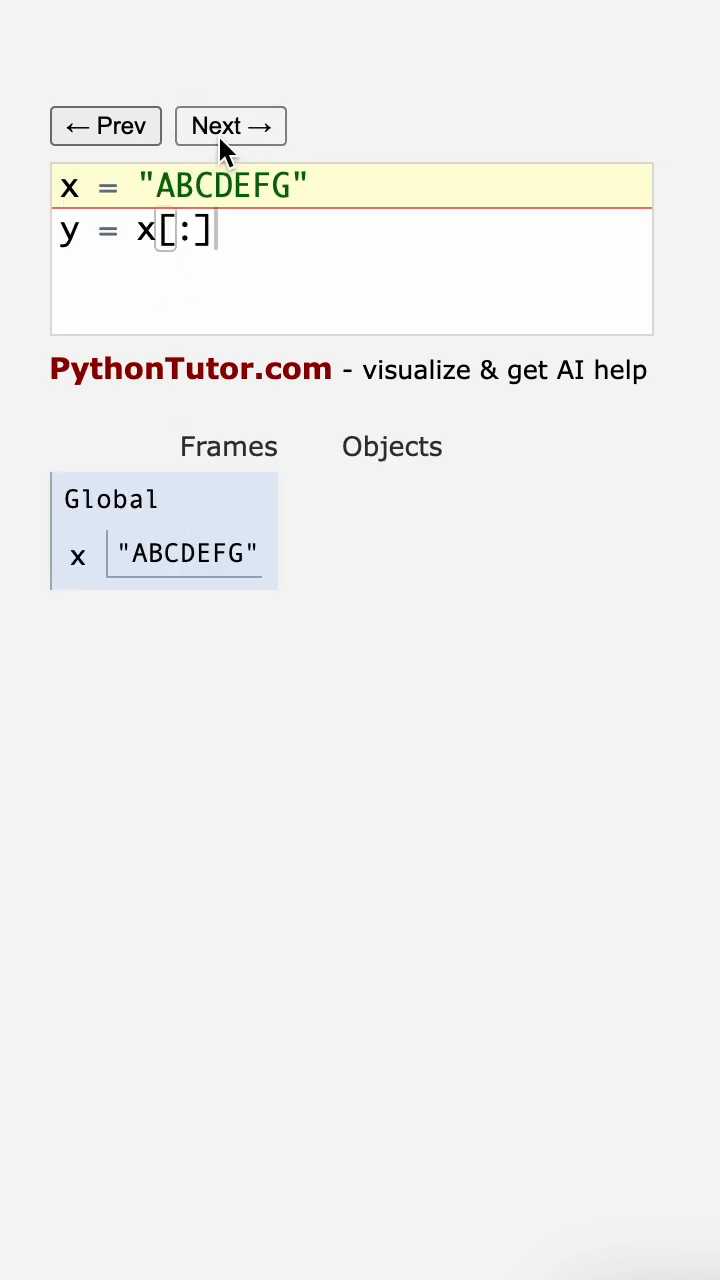
{"action": "left_click", "coordinate": [230, 126]}
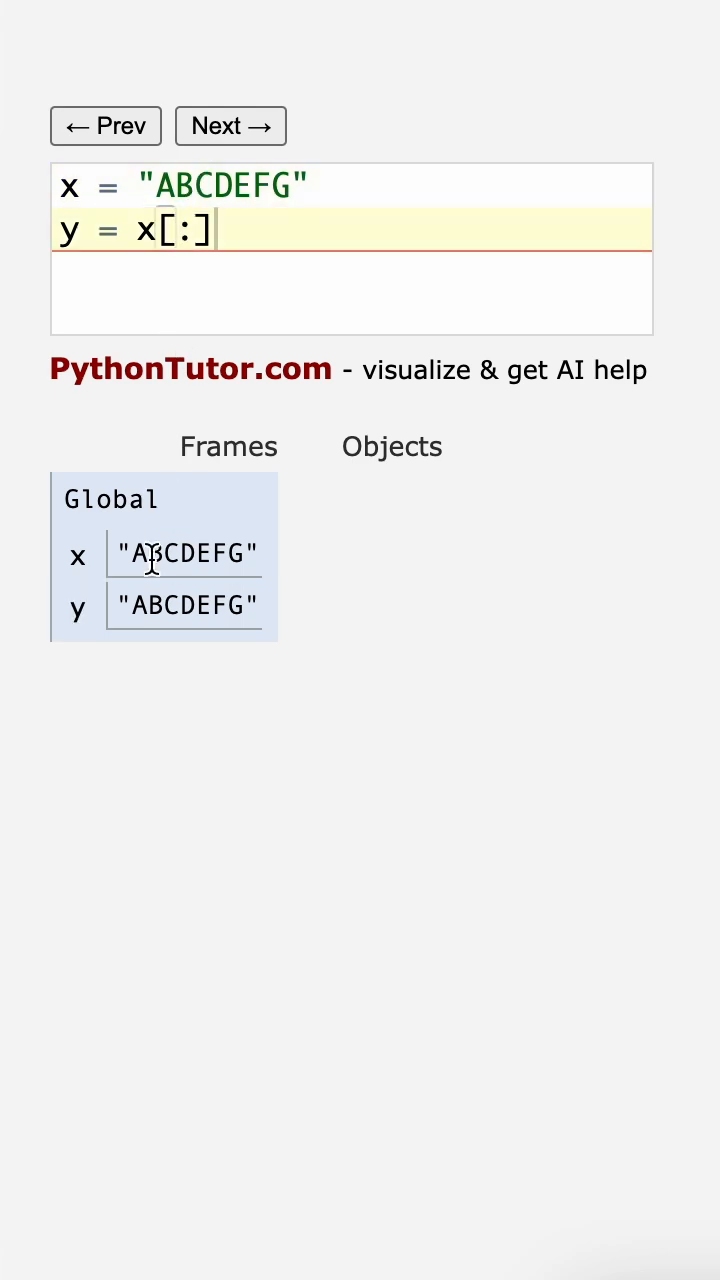
{"action": "mouse_move", "coordinate": [240, 604]}
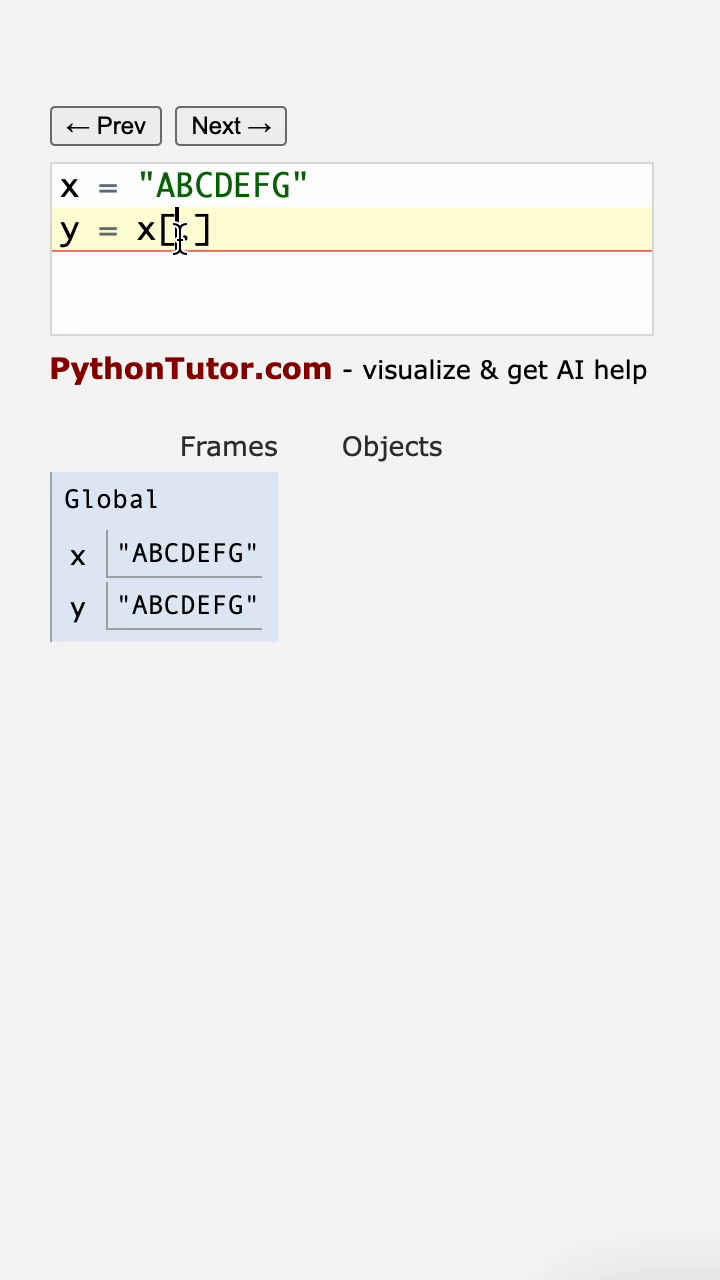
- Try slice start indexes 1, 2 and 4 (y becomes "EFG"), then clear the start index
{"action": "type", "text": "1:"}
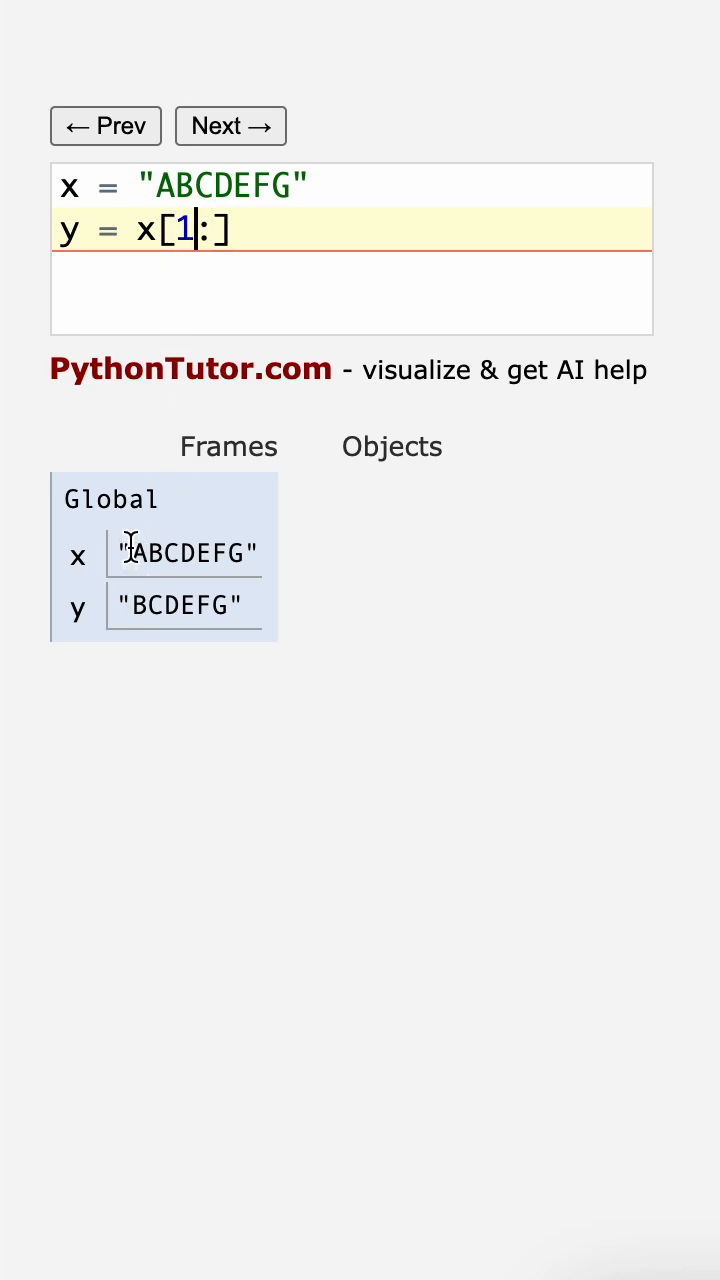
{"action": "mouse_move", "coordinate": [156, 556]}
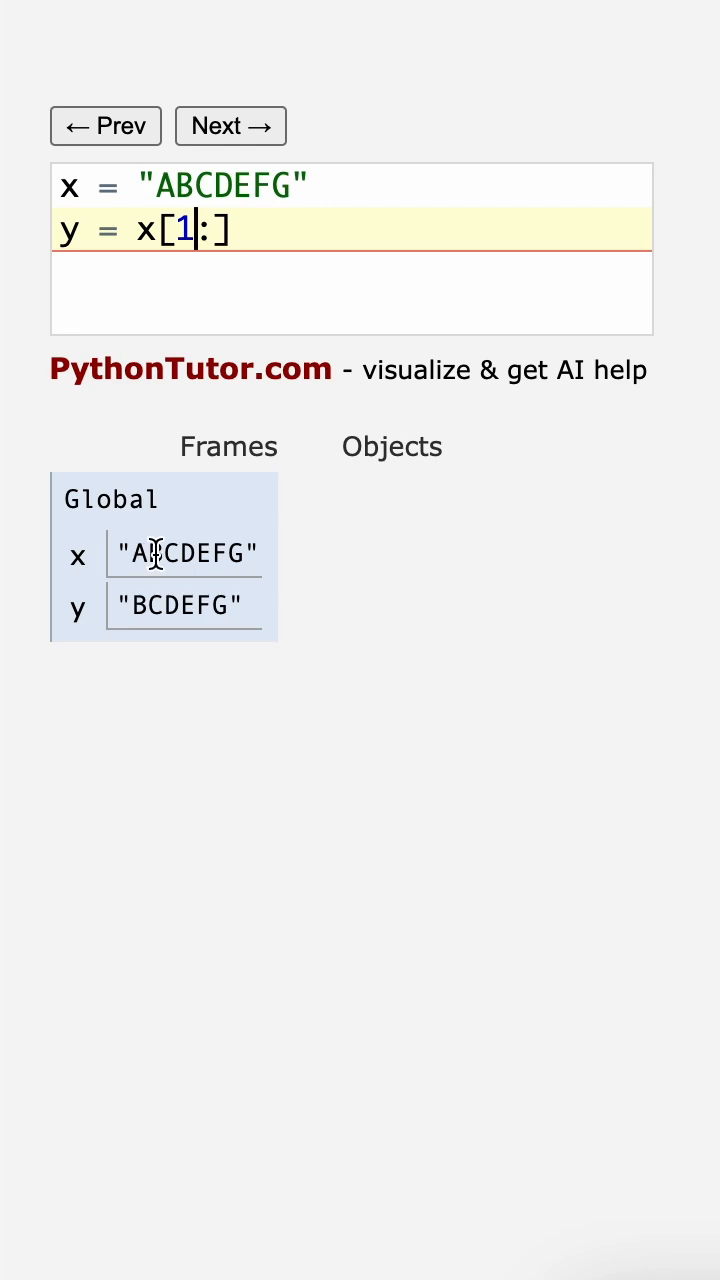
{"action": "type", "text": "2"}
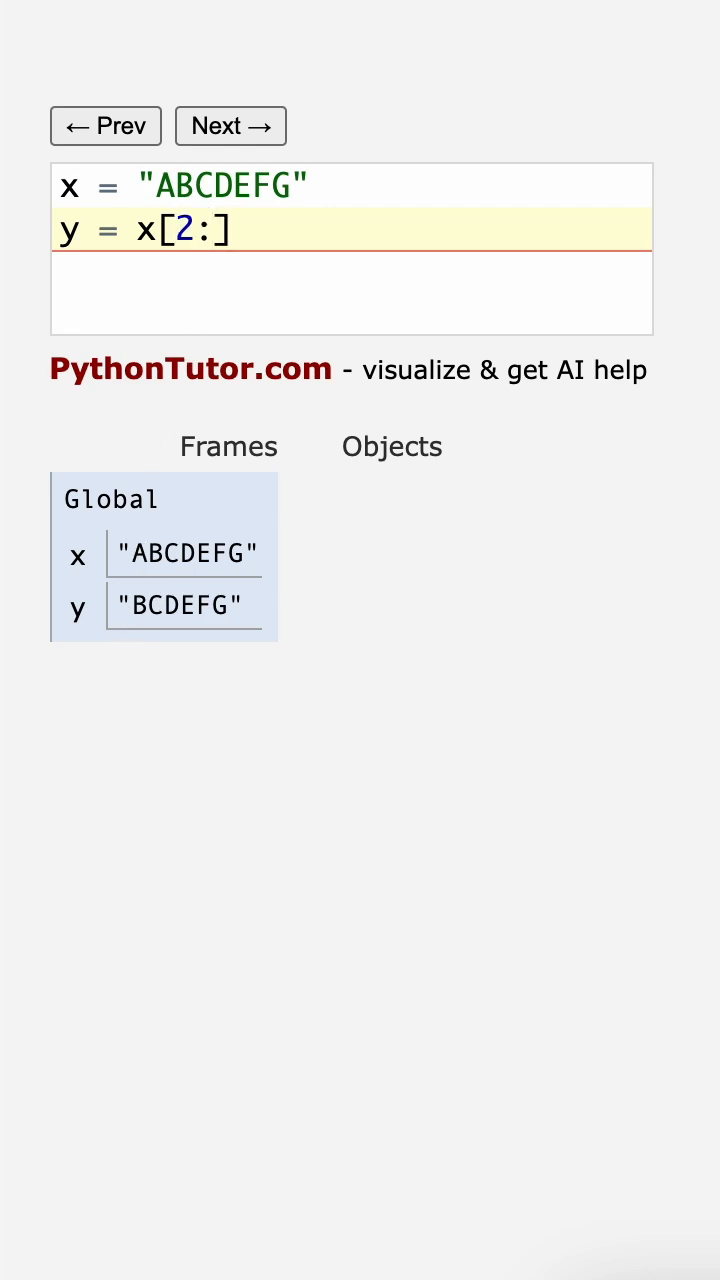
{"action": "type", "text": "4"}
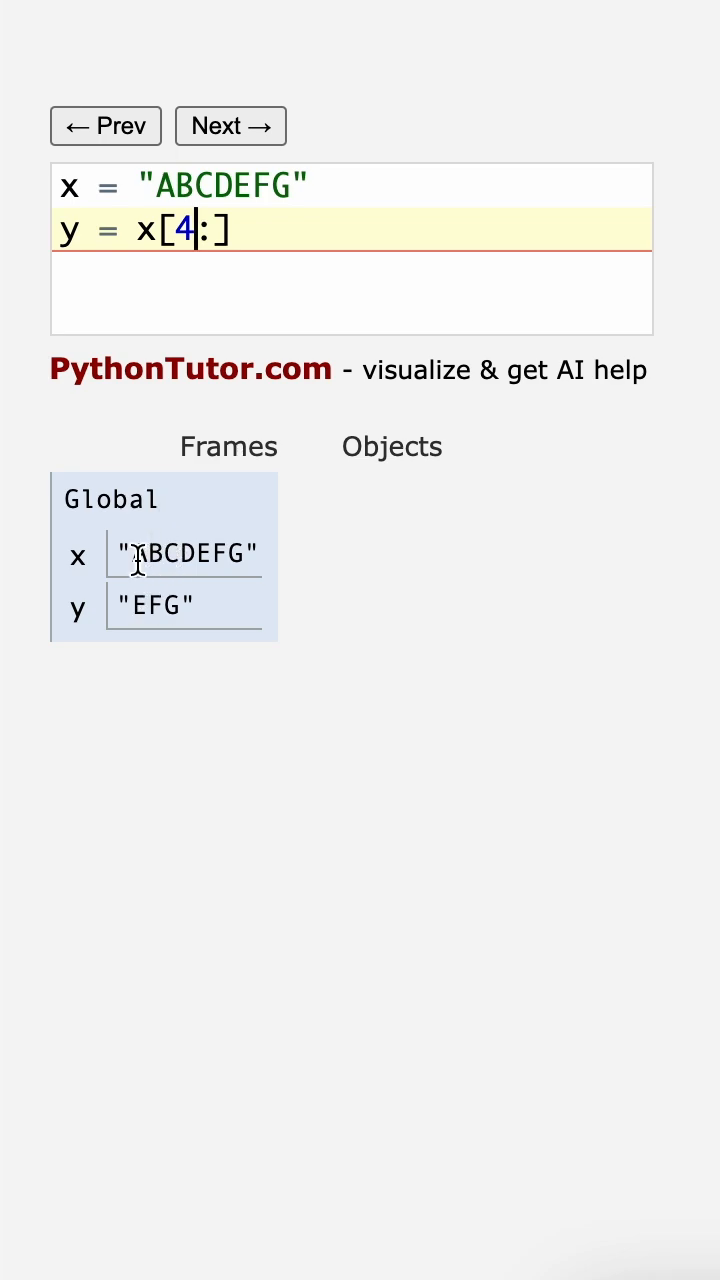
{"action": "key", "text": "Backspace"}
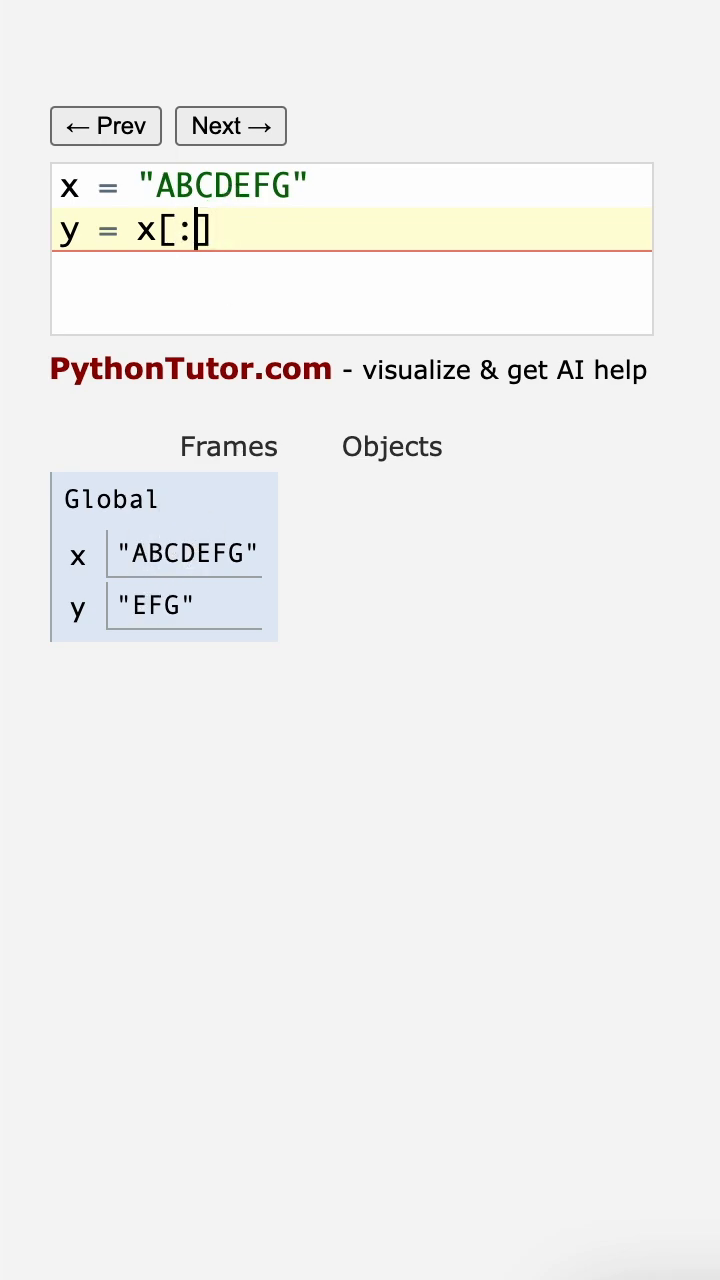
- Try slice end indexes 4, 2 and 5, then set start 2 so the line reads y = x[2:5]
{"action": "type", "text": "4"}
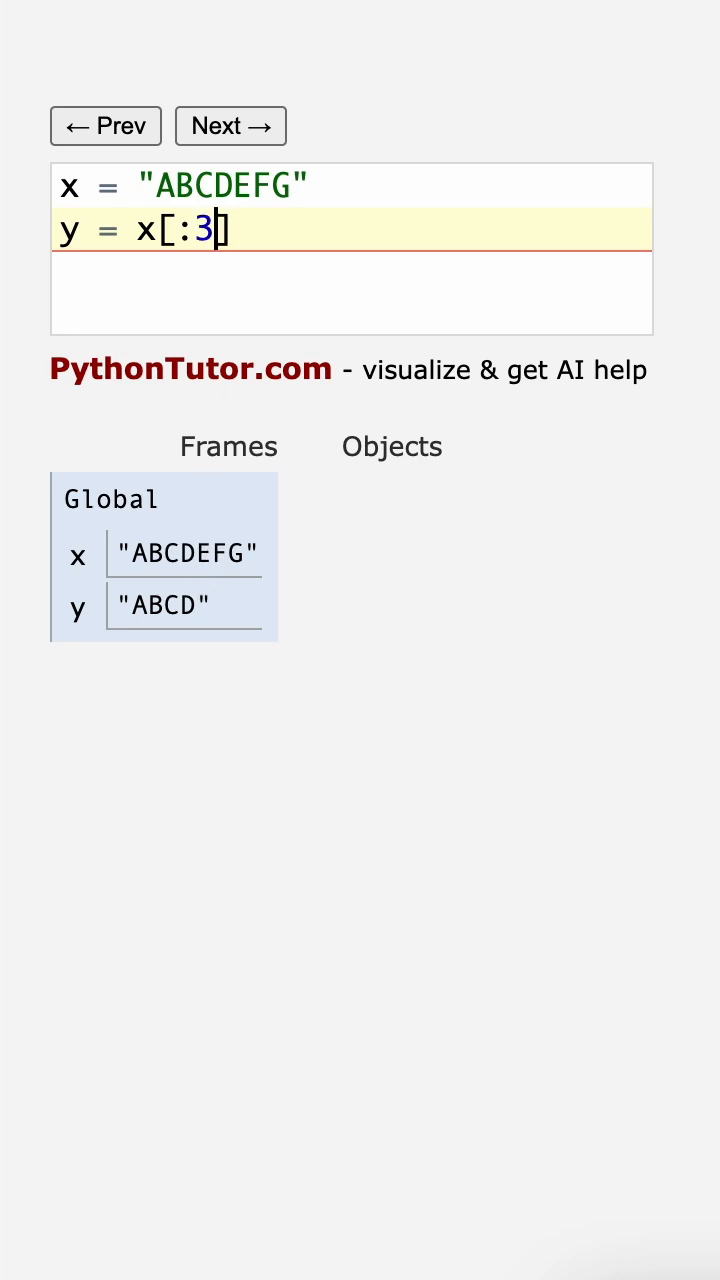
{"action": "type", "text": "2"}
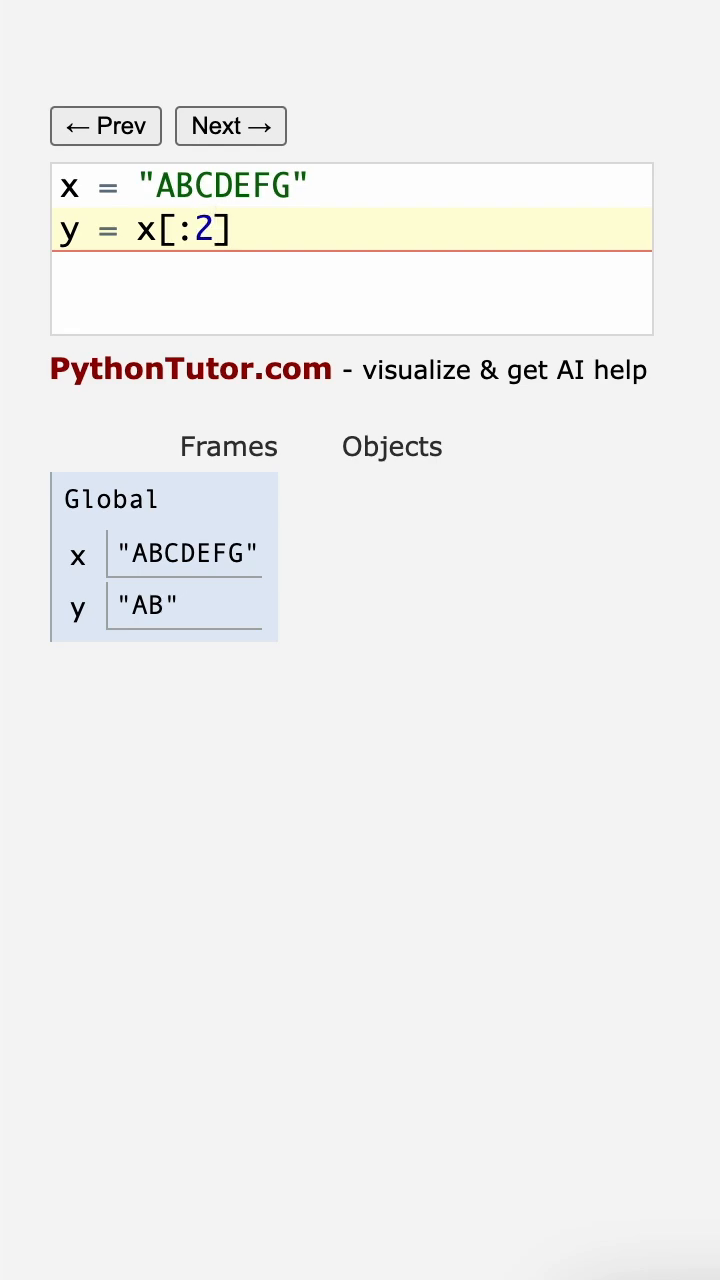
{"action": "type", "text": "5"}
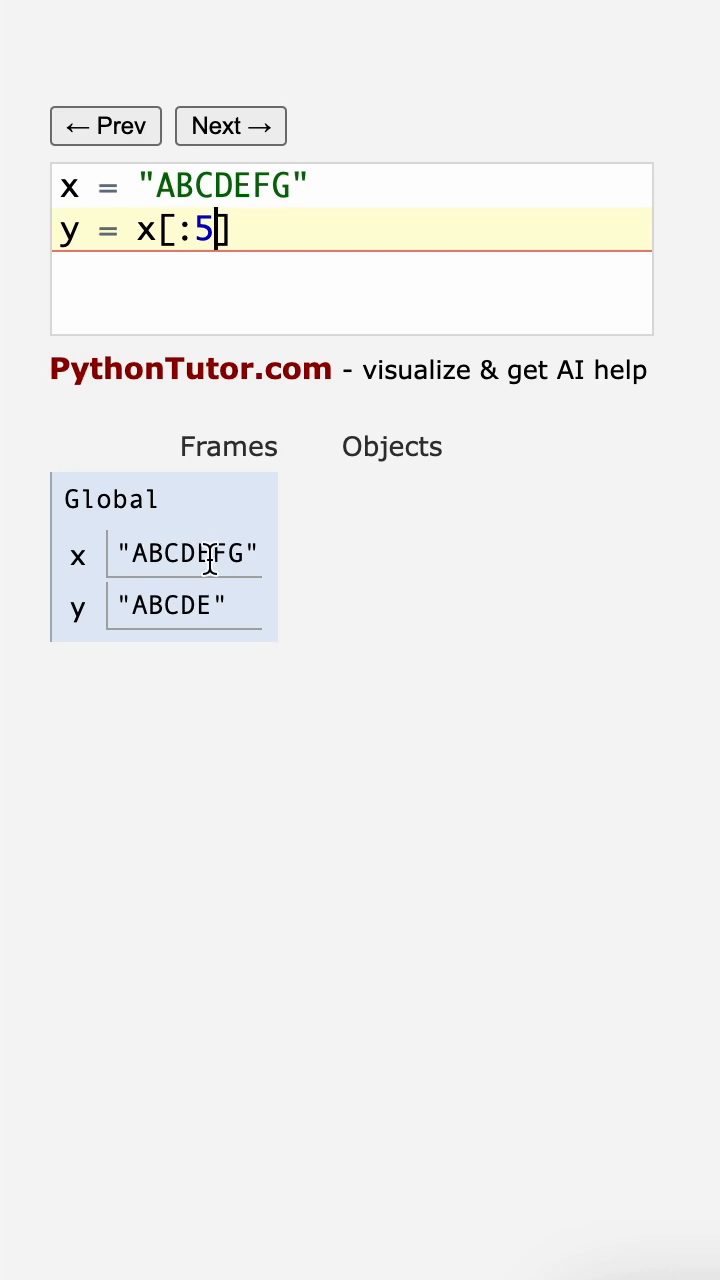
{"action": "type", "text": "2"}
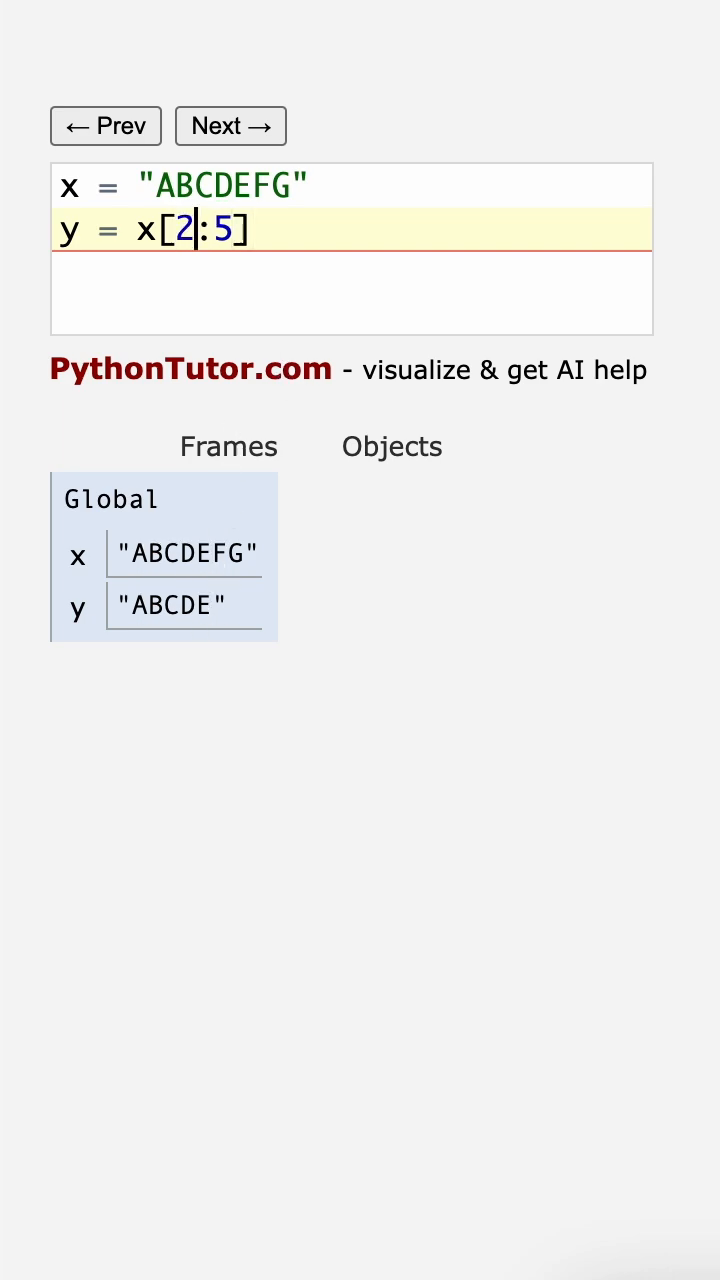